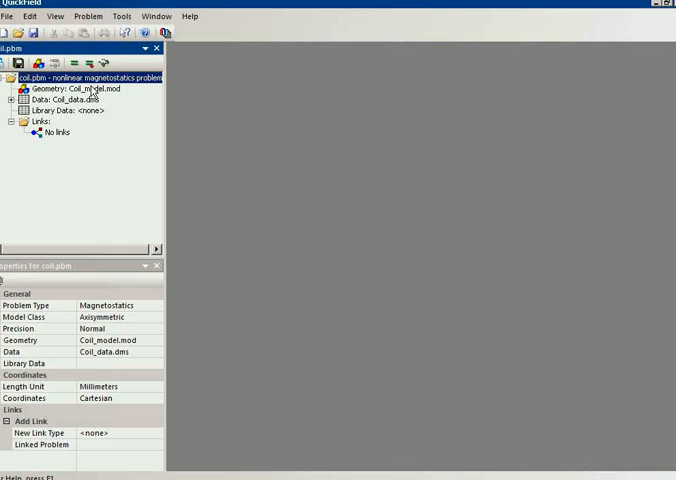
Step: Open Coil_model.mod from the problem tree to show the meshed semicircular coil model
double_click(74, 88)
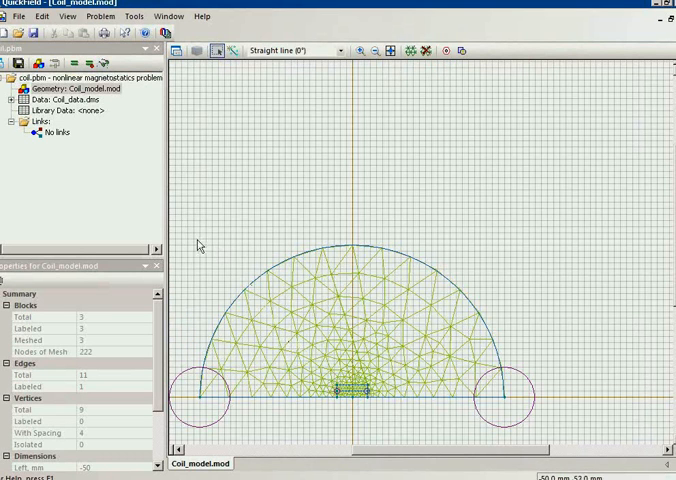
mouse_move(305, 433)
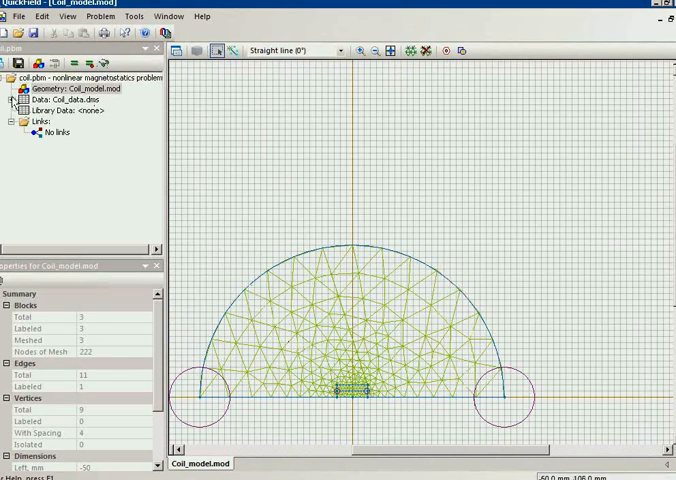
Step: Expand Data and Edge Labels, highlight the air, L1 and core blocks, and open core's properties
click(13, 99)
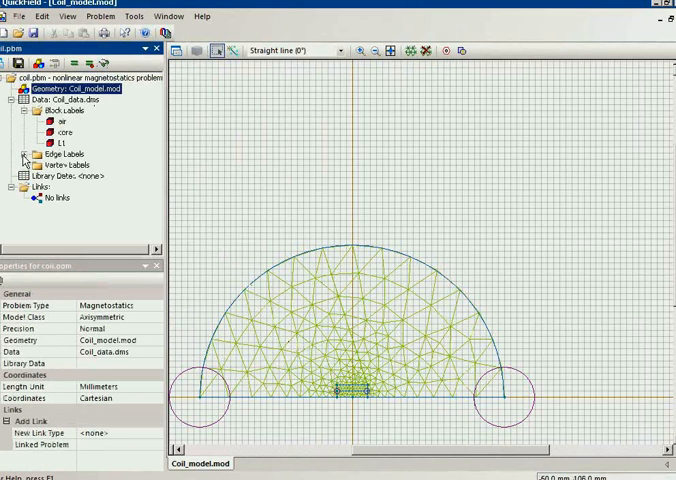
click(25, 154)
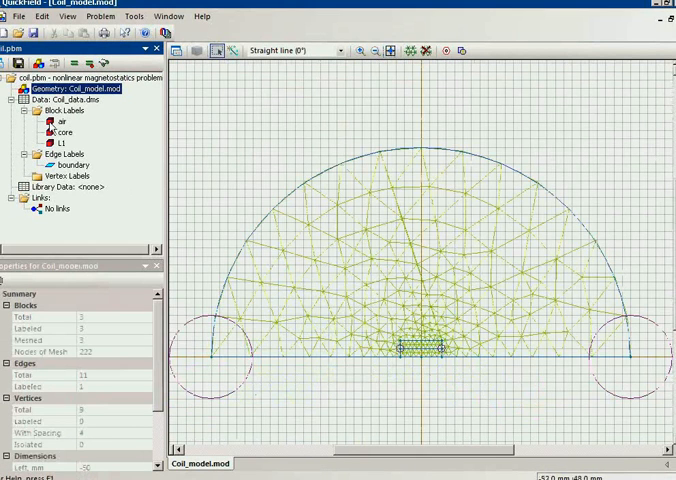
click(48, 120)
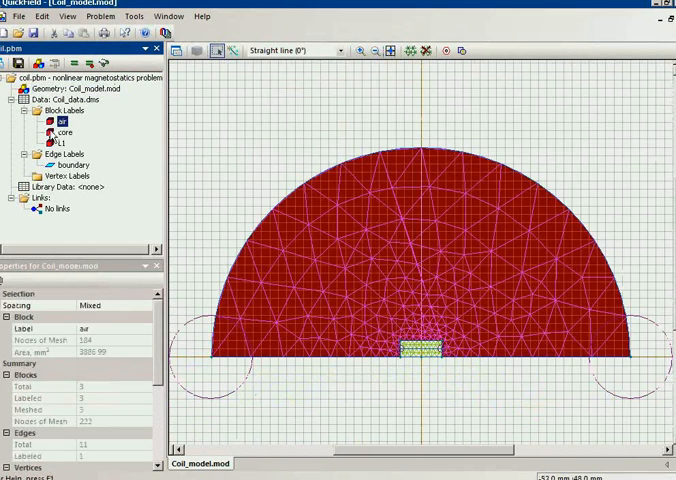
click(60, 142)
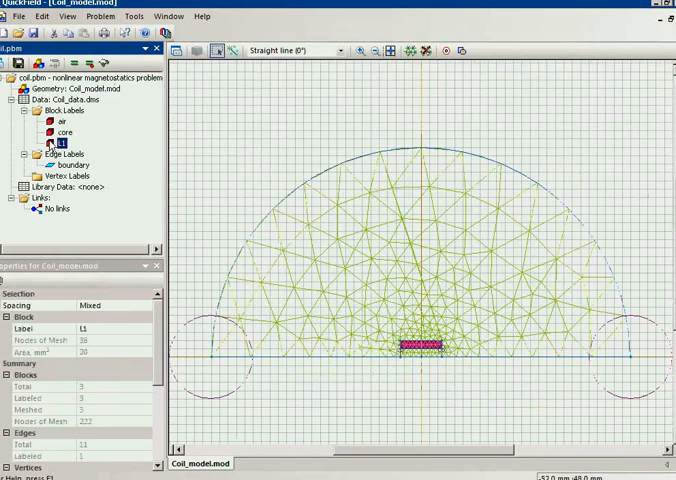
click(62, 131)
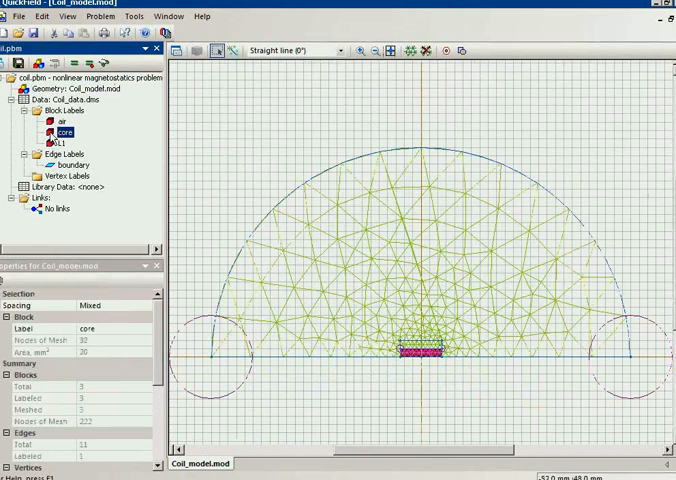
double_click(62, 132)
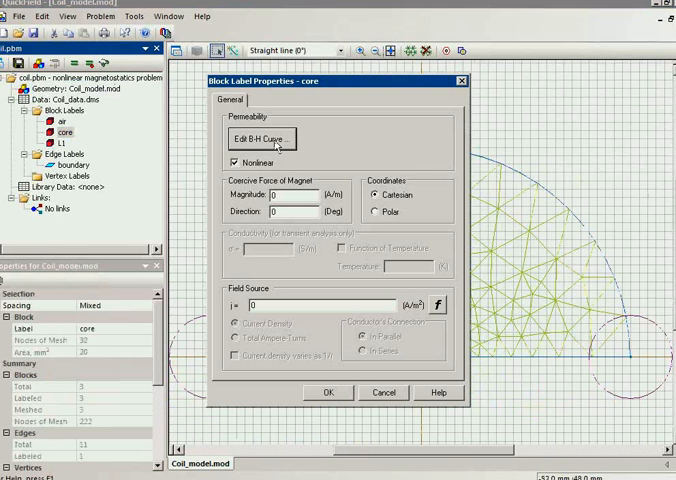
Step: Display the core material's B-H curve with its 13-point flux density versus field strength table
click(259, 138)
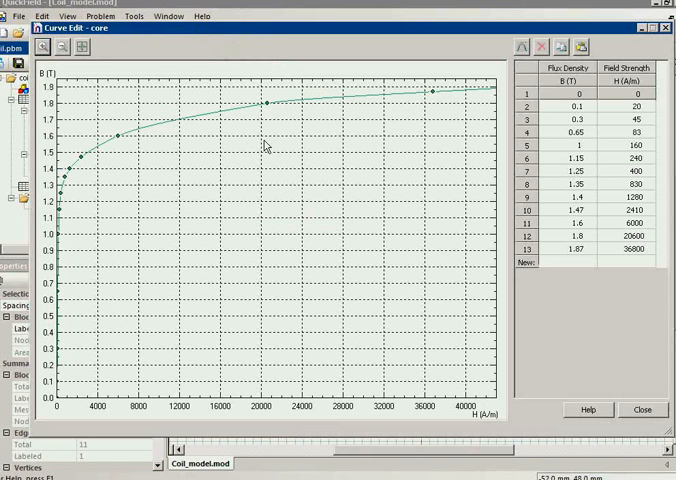
mouse_move(45, 358)
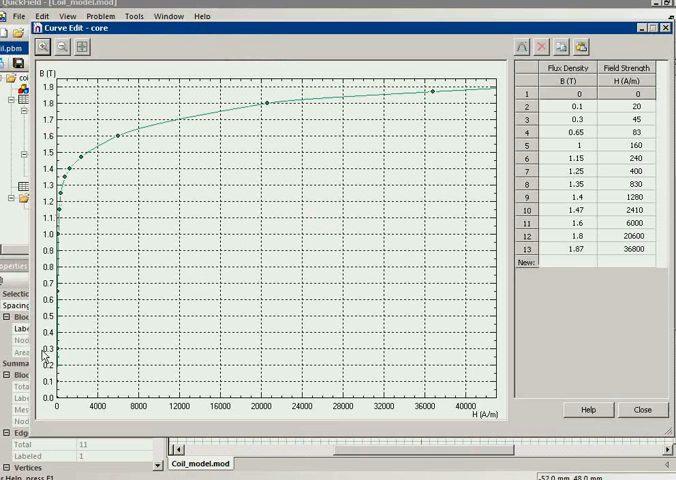
mouse_move(363, 82)
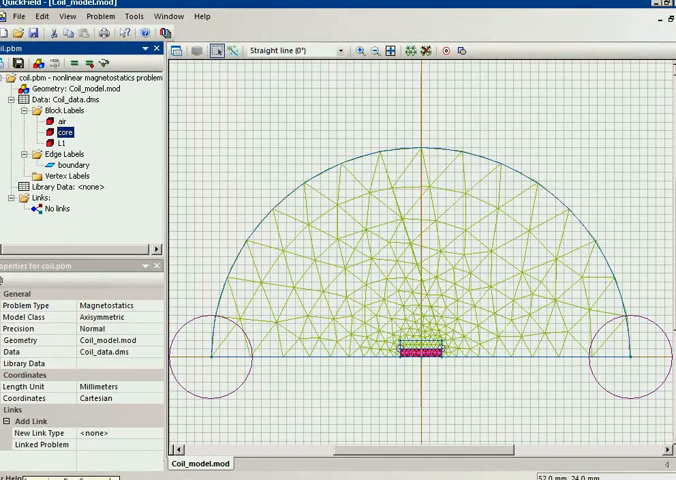
mouse_move(649, 205)
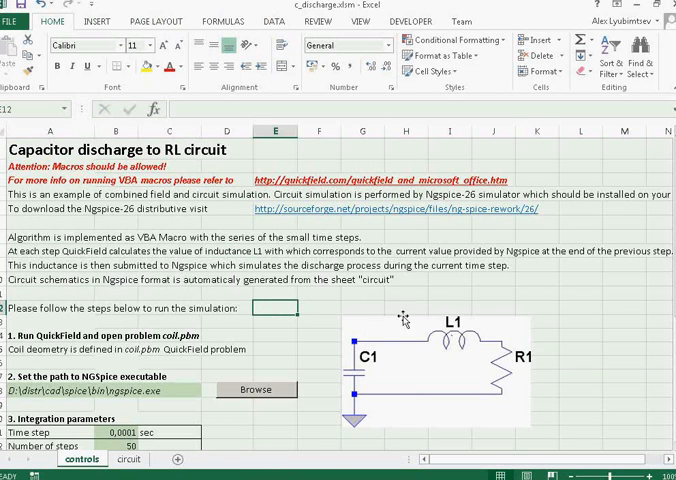
mouse_move(486, 345)
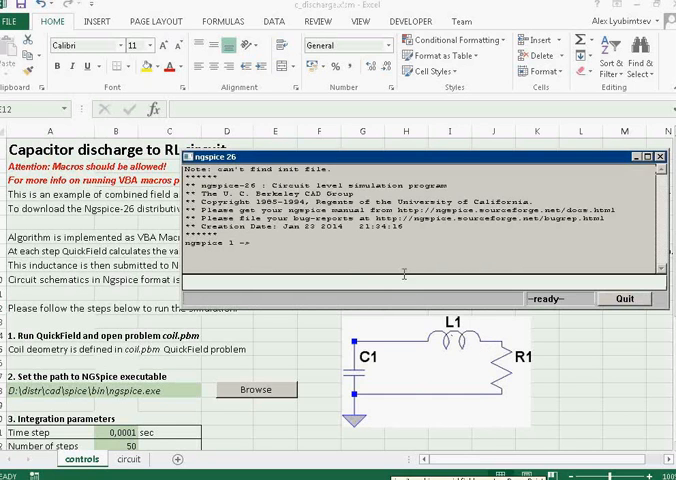
mouse_move(400, 357)
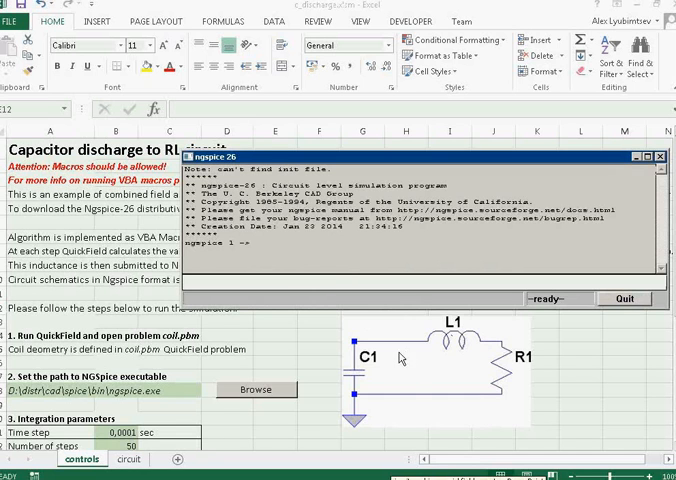
mouse_move(352, 391)
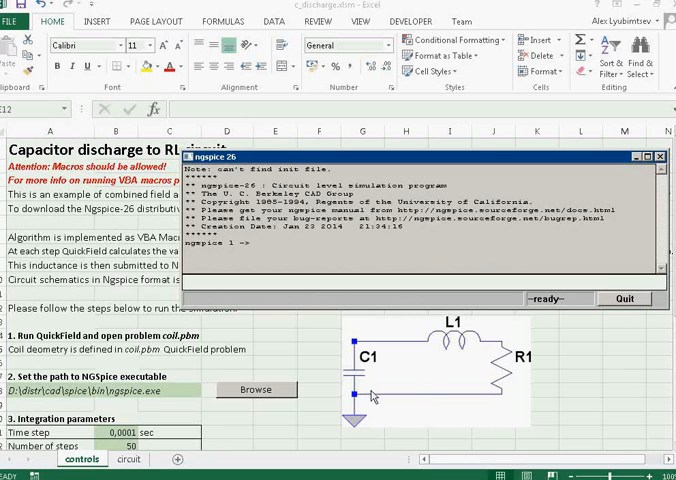
mouse_move(502, 360)
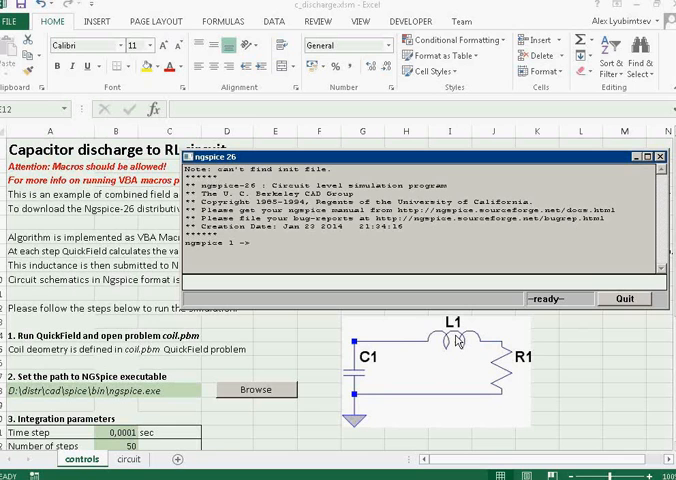
mouse_move(573, 348)
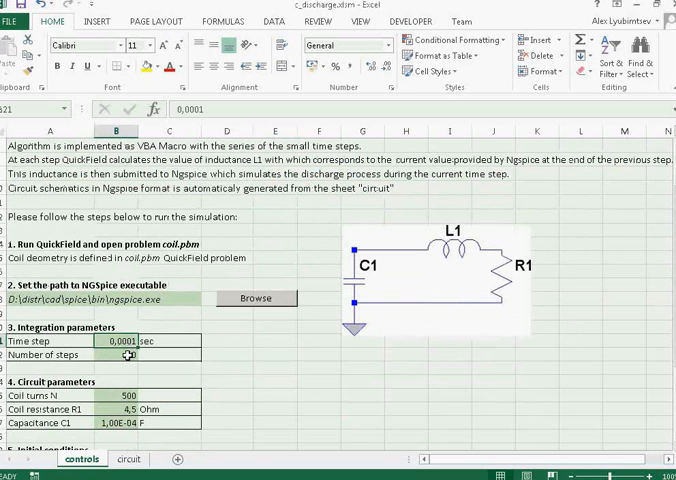
Step: Check the Number of steps cell, then open the workbook's VBA editor with Alt+F11
click(125, 354)
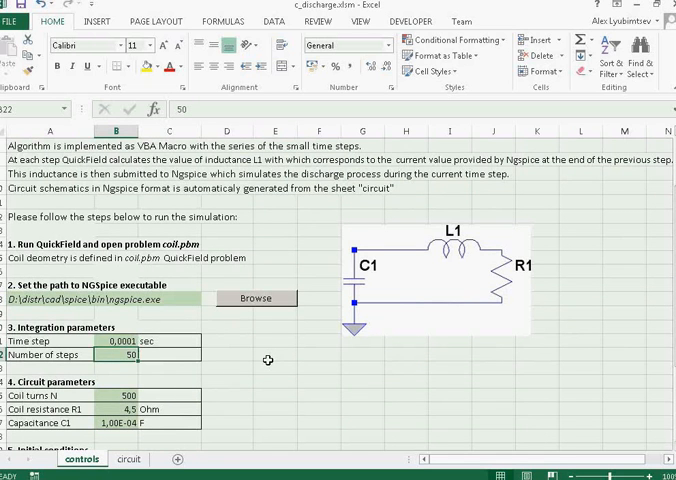
key(Alt+F11)
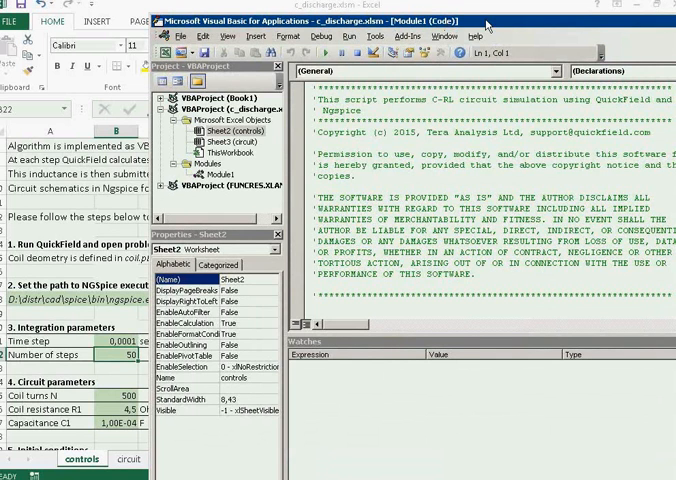
Step: Maximize the VBA editor and read Module1 down to the getInductance and getFlux functions
click(203, 173)
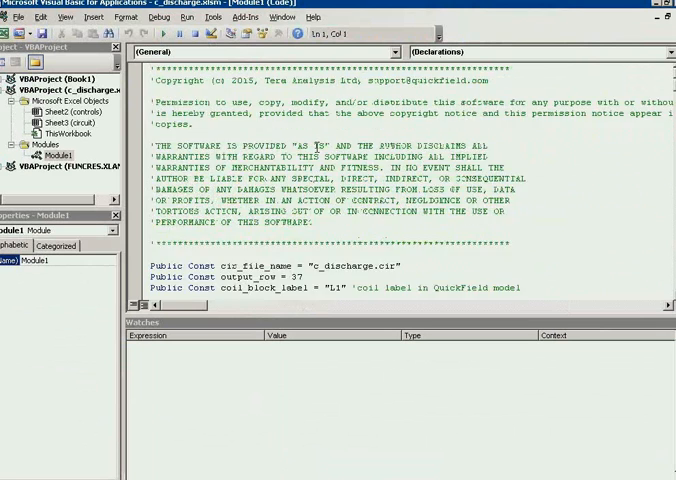
scroll(down, 3)
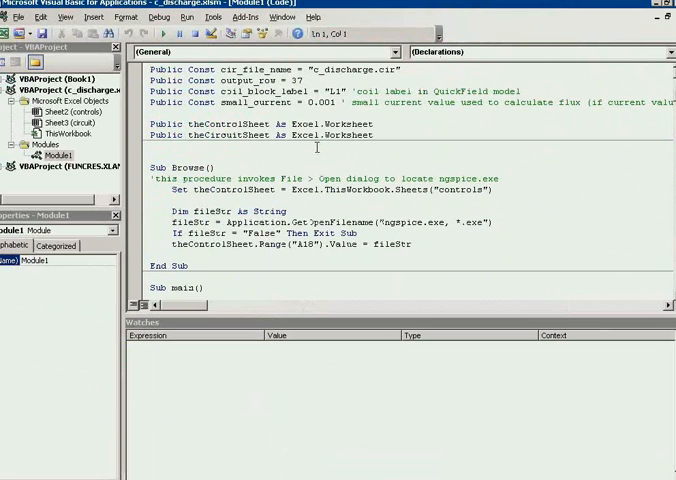
scroll(down, 3)
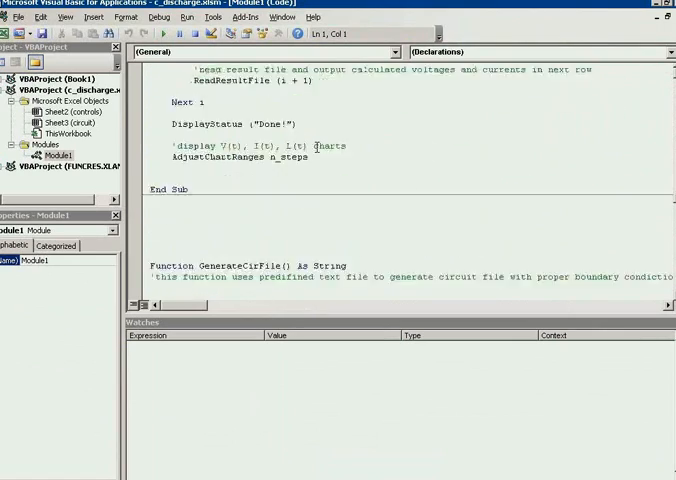
scroll(down, 3)
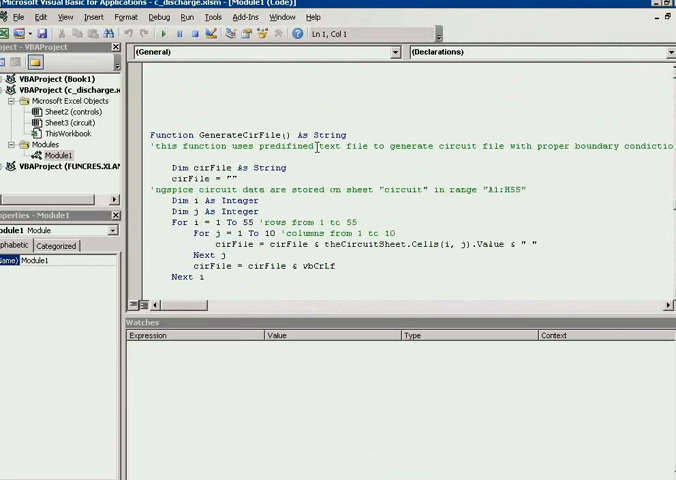
scroll(down, 3)
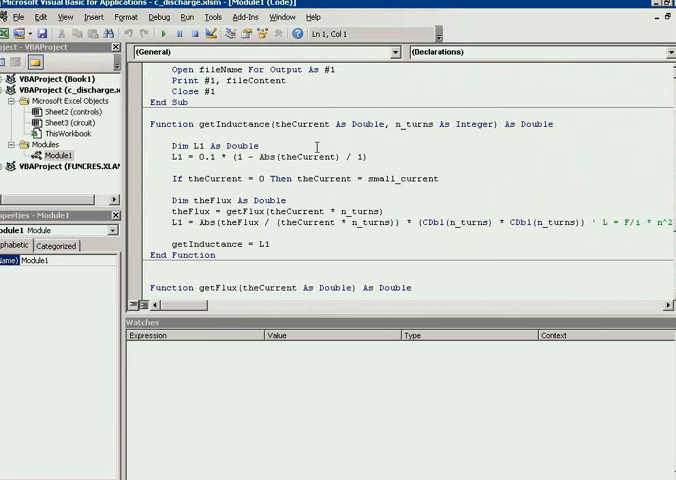
scroll(down, 3)
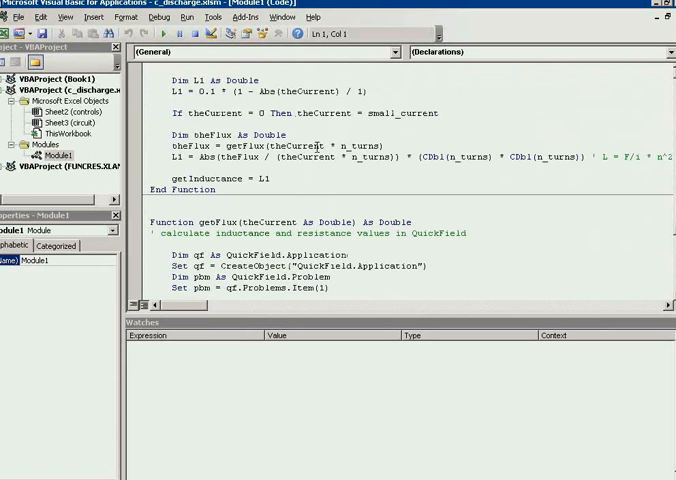
scroll(down, 3)
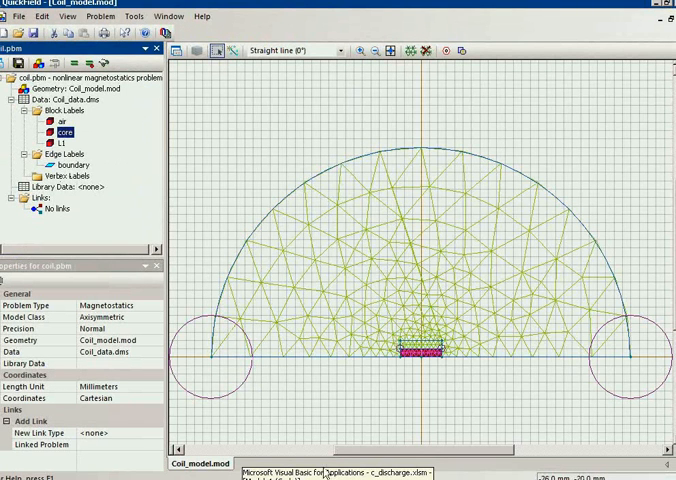
Step: Return to the VBA editor at getFlux, where the coil block's LoadingEx current is set
click(330, 473)
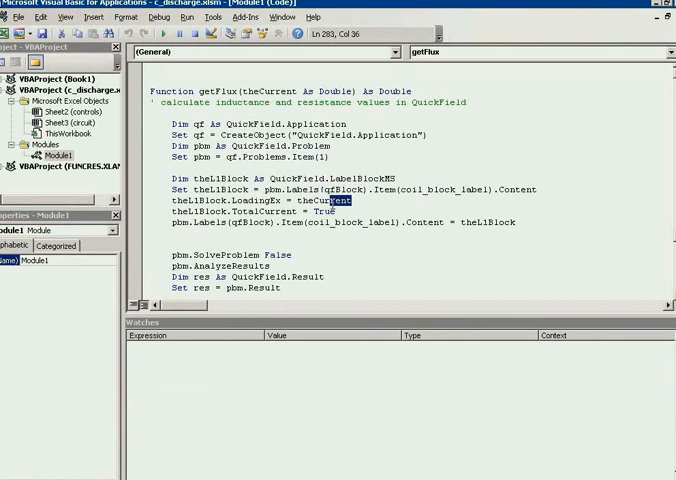
double_click(320, 202)
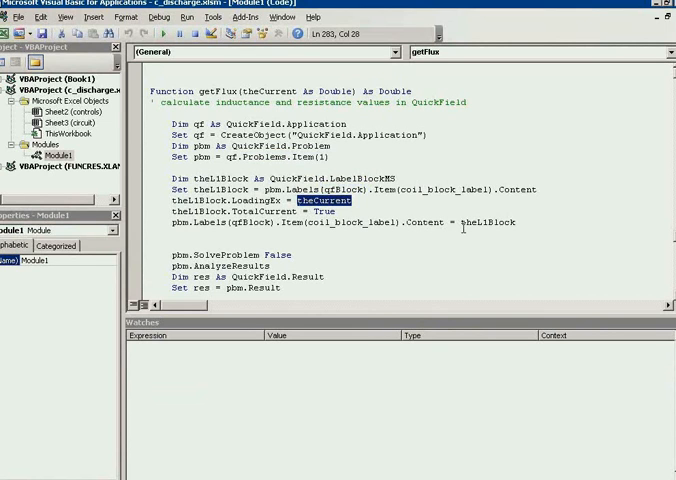
mouse_move(482, 223)
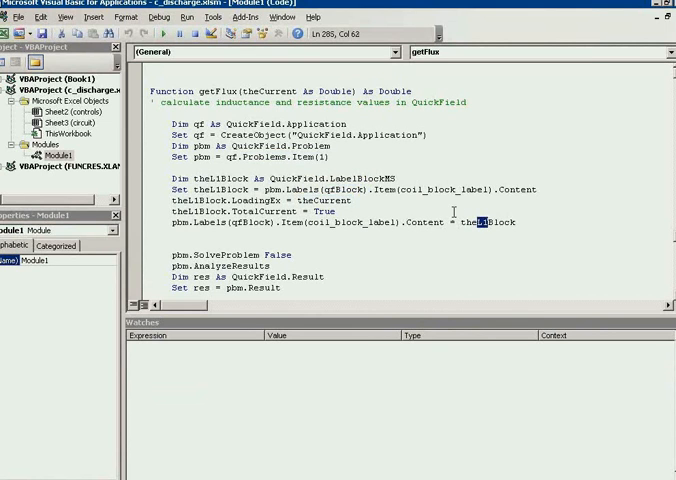
scroll(down, 3)
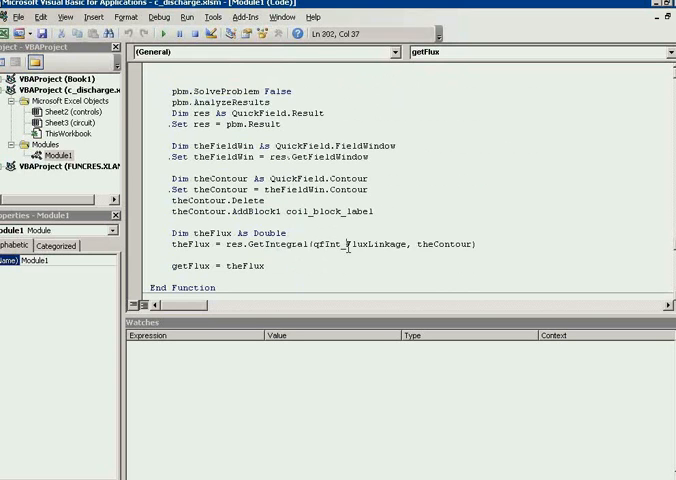
double_click(378, 244)
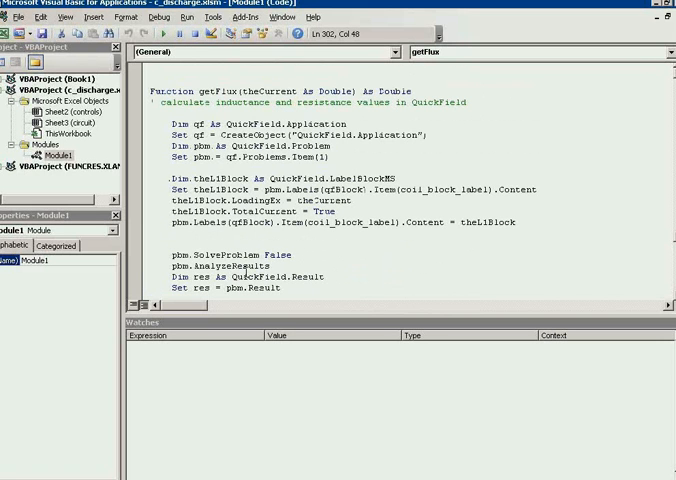
scroll(down, 3)
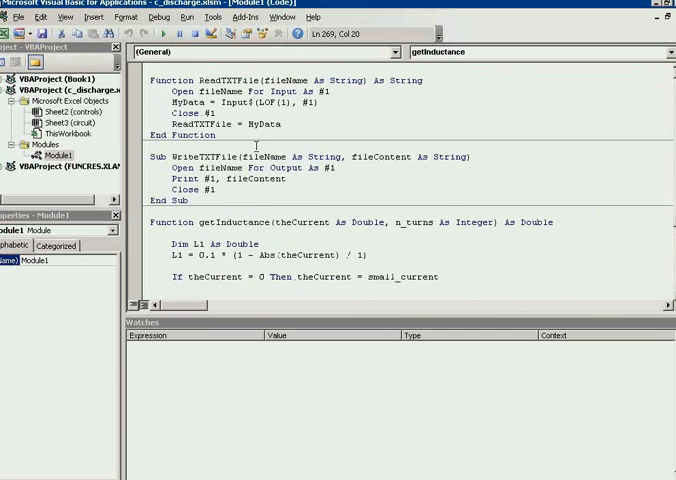
scroll(up, 3)
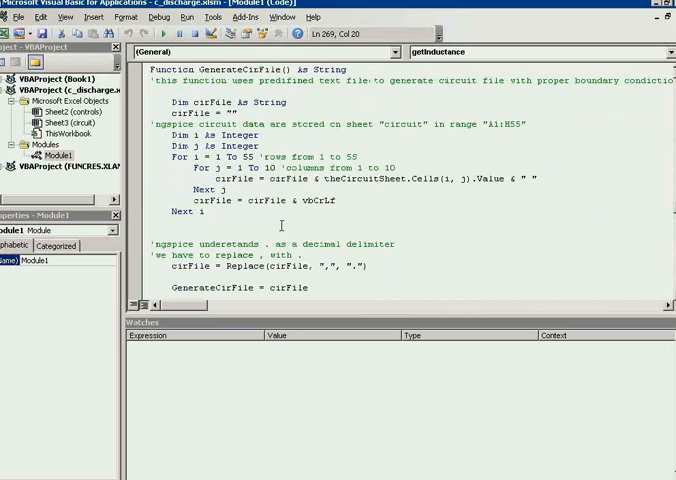
scroll(down, 3)
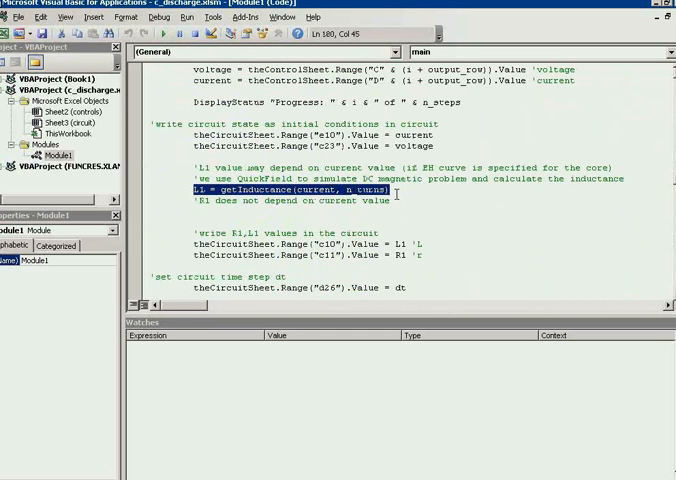
scroll(down, 3)
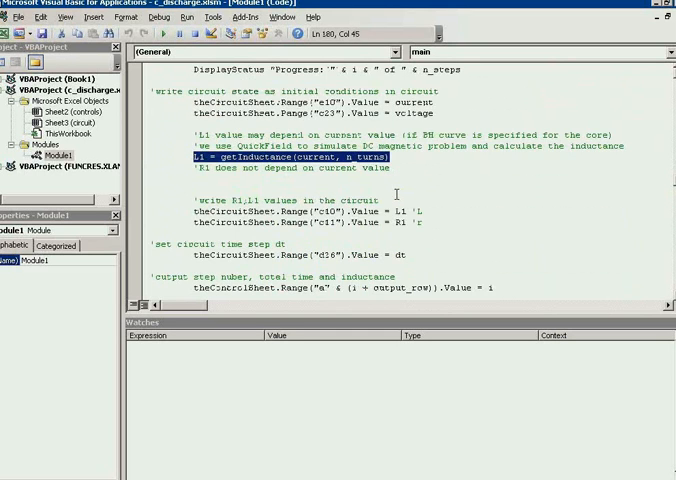
scroll(down, 3)
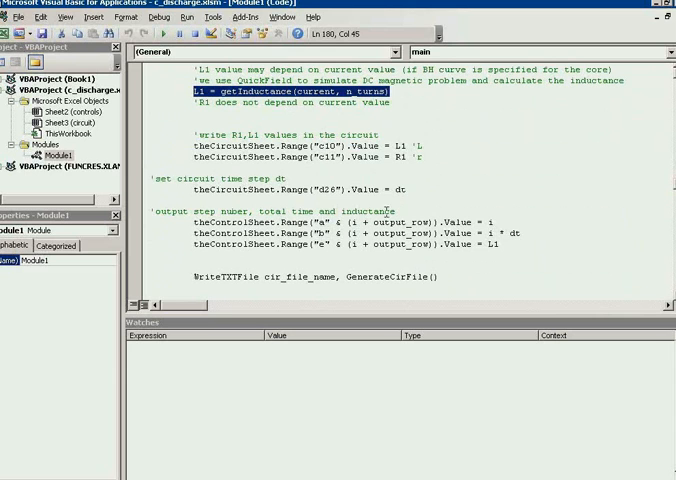
double_click(288, 276)
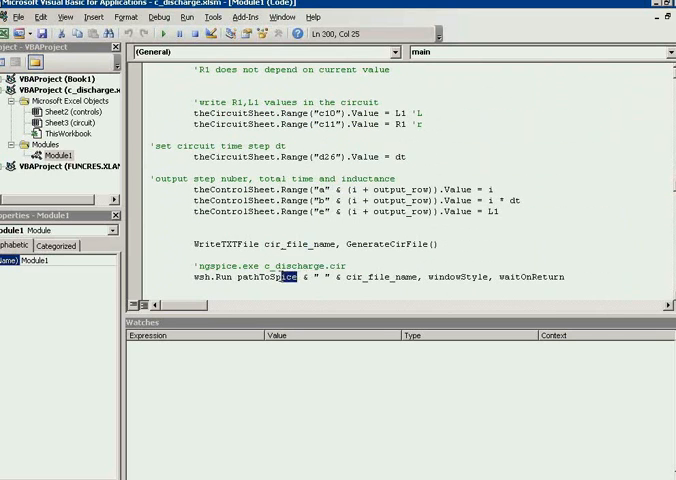
double_click(264, 277)
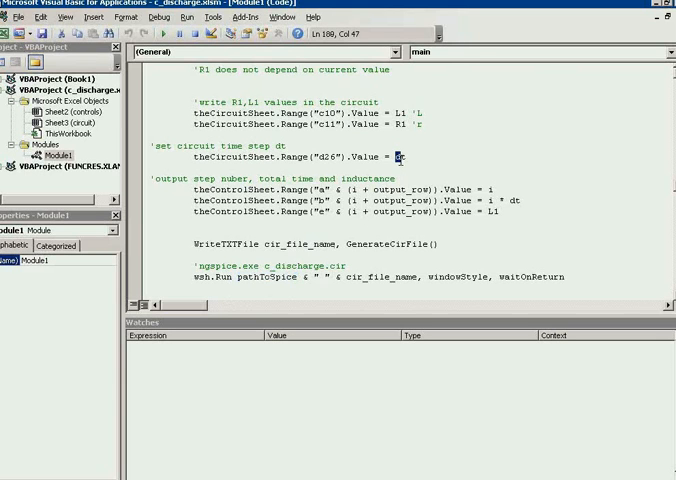
text(t)
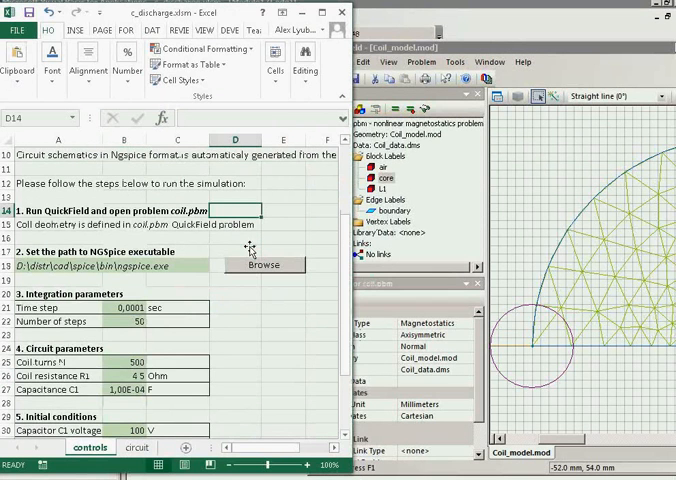
scroll(down, 3)
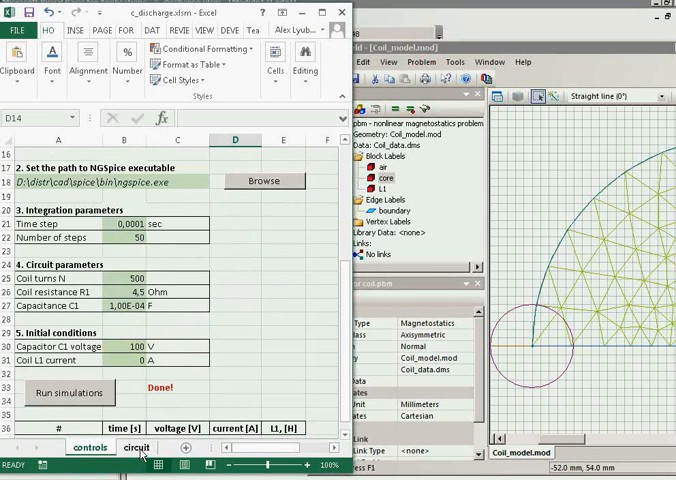
click(137, 447)
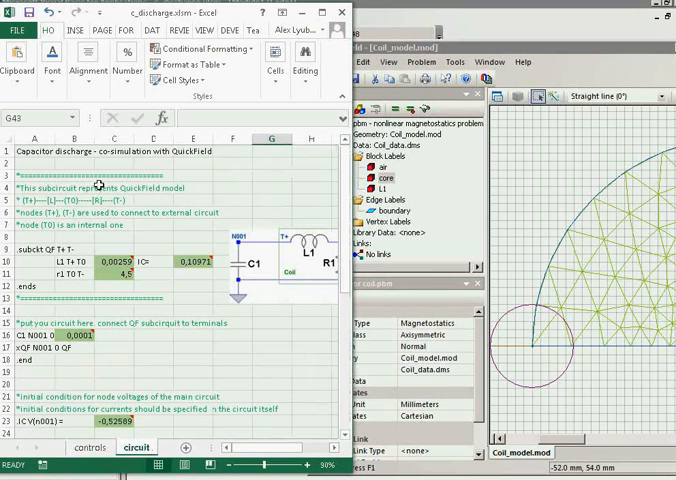
mouse_move(99, 189)
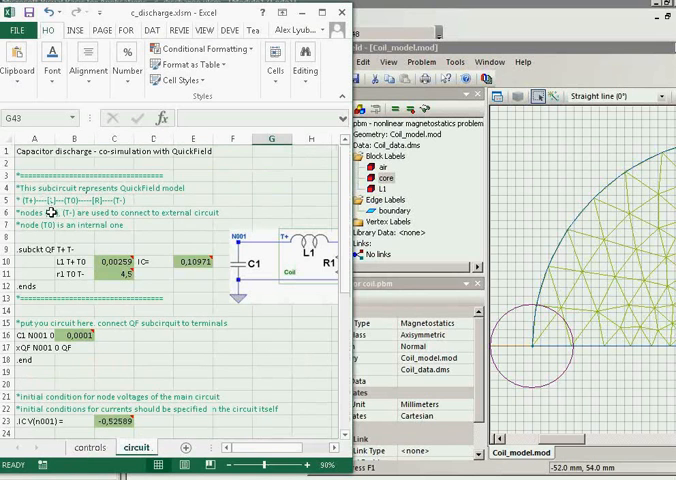
scroll(down, 3)
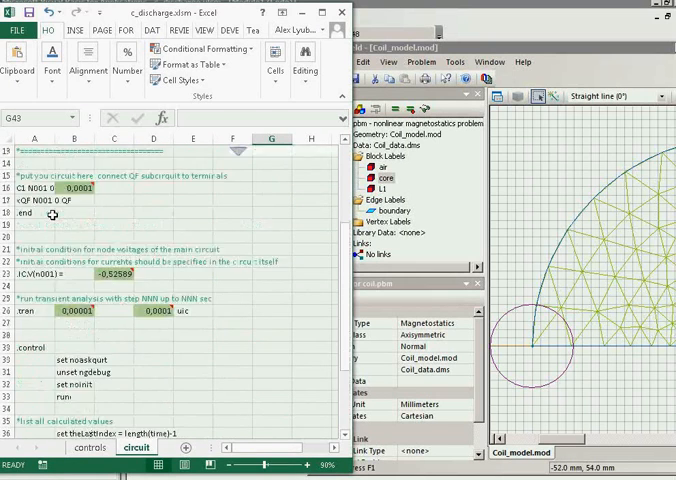
click(97, 450)
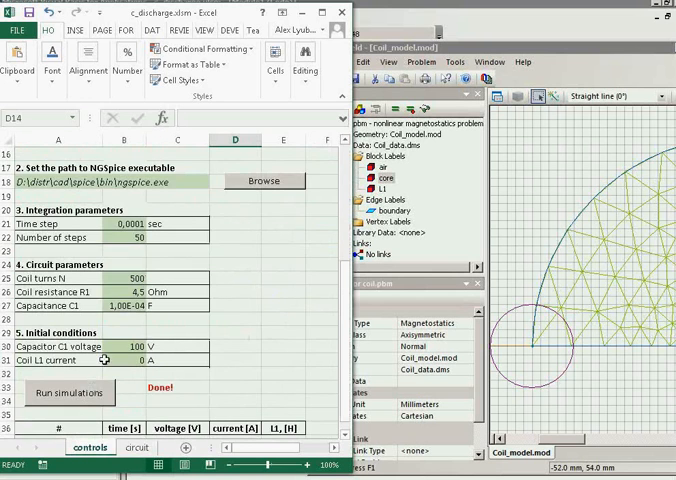
scroll(down, 3)
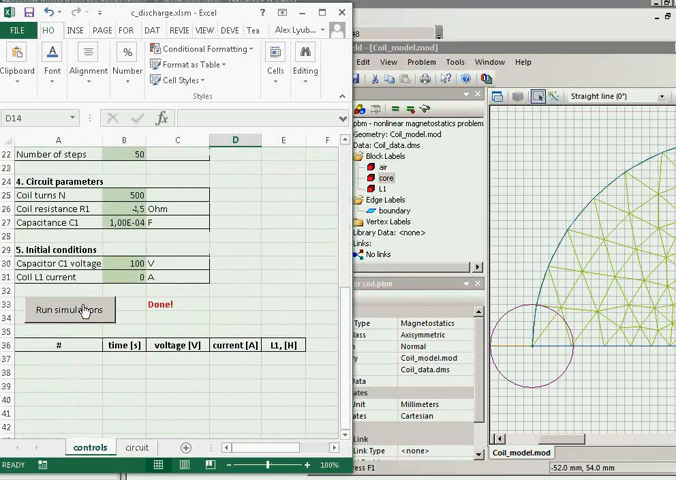
Step: Run the 50-step simulation from the Run simulations button until Done! appears
click(69, 309)
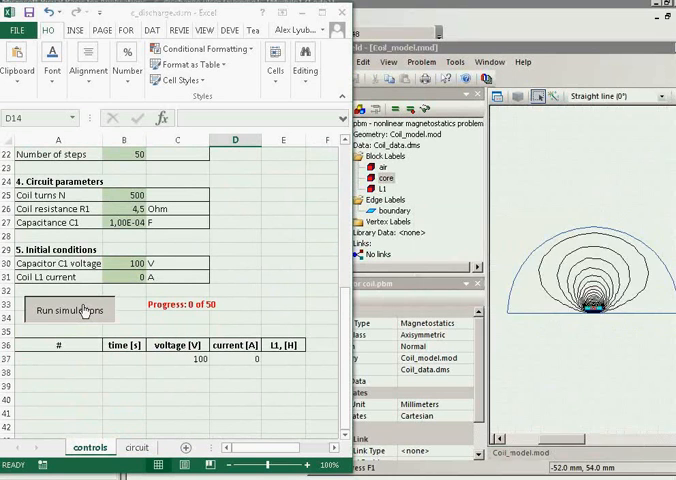
click(69, 309)
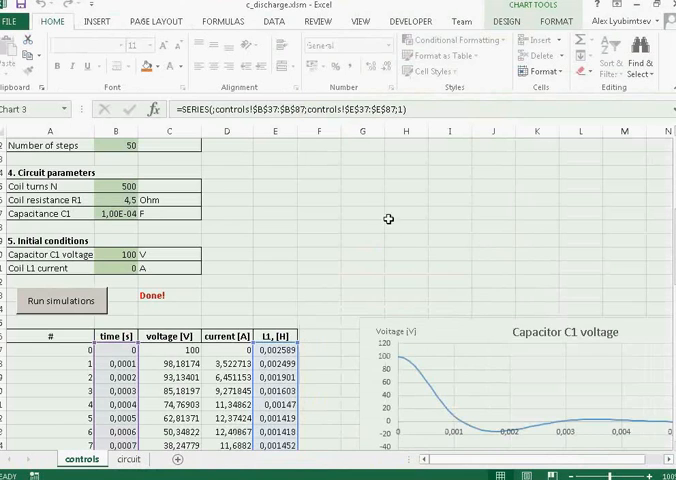
scroll(down, 3)
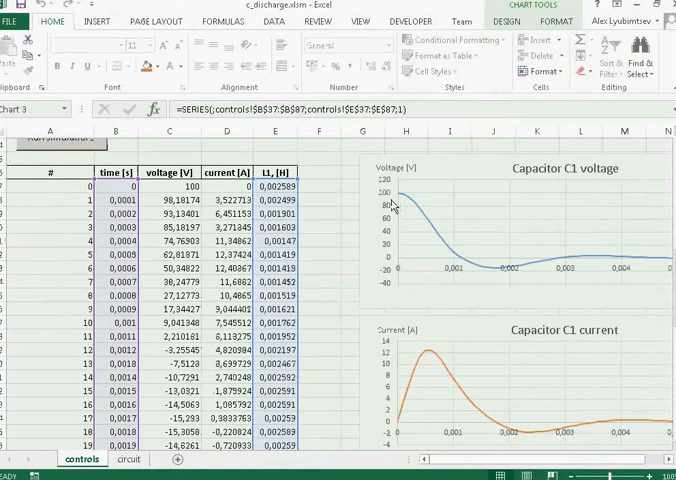
mouse_move(539, 258)
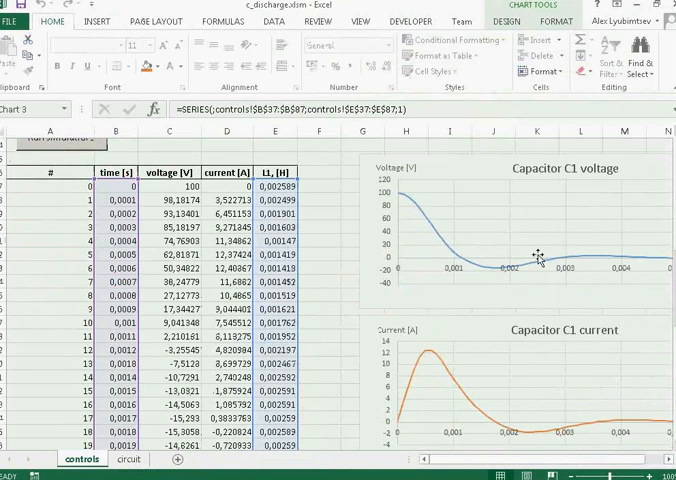
mouse_move(397, 348)
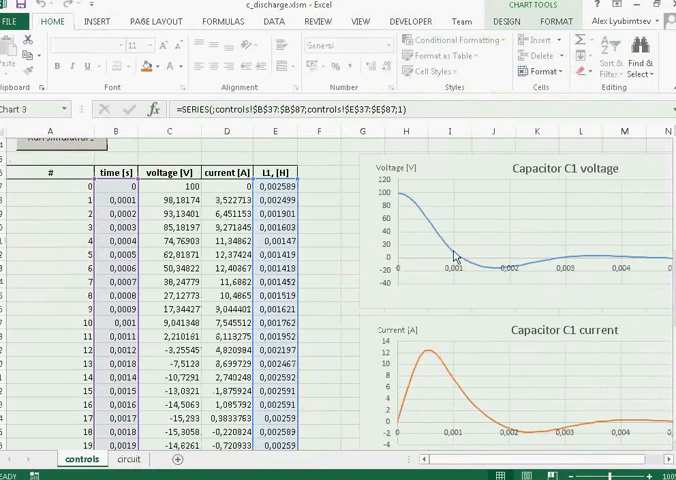
mouse_move(556, 267)
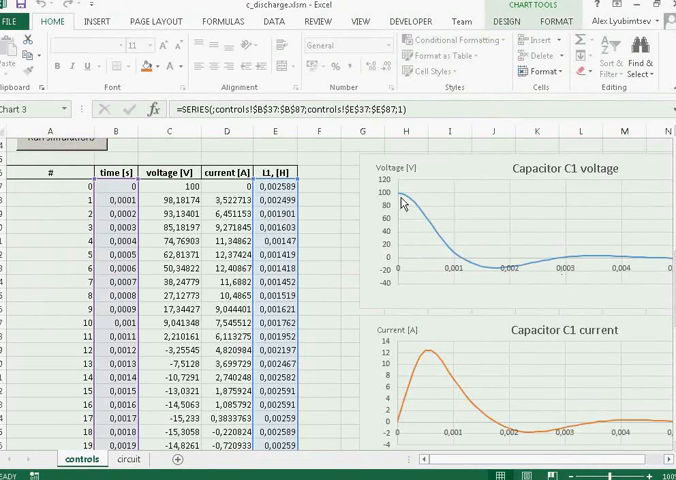
mouse_move(611, 268)
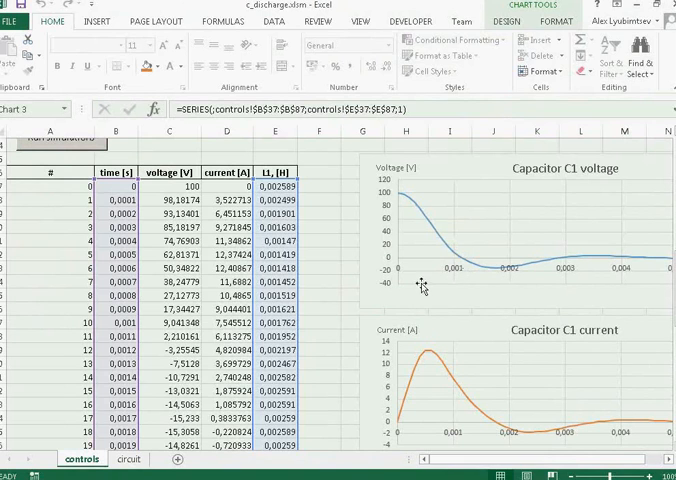
mouse_move(416, 286)
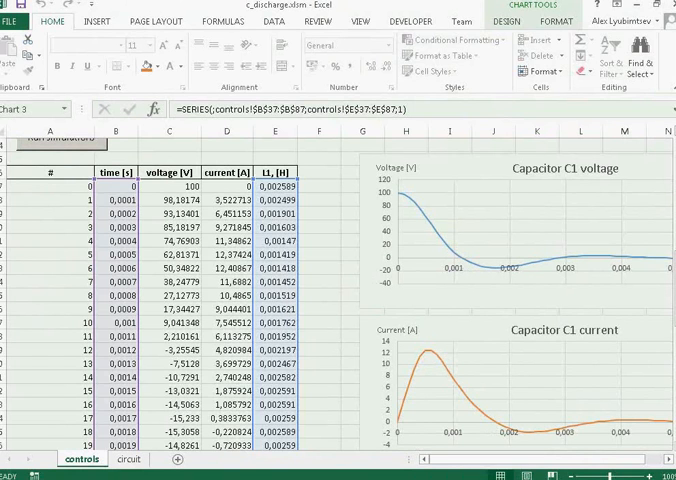
click(122, 461)
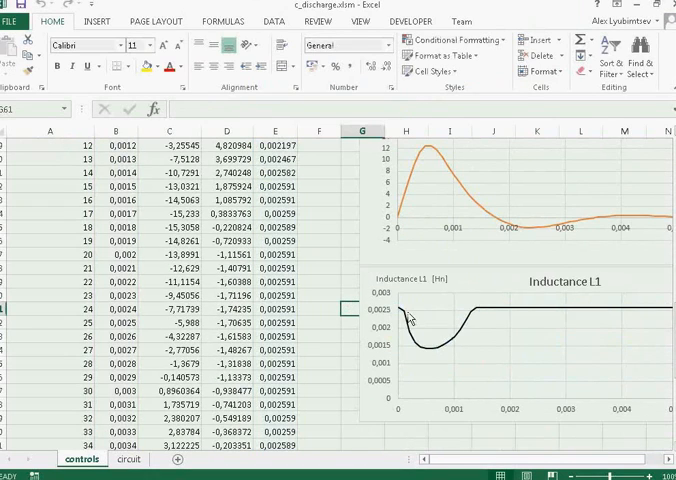
mouse_move(405, 315)
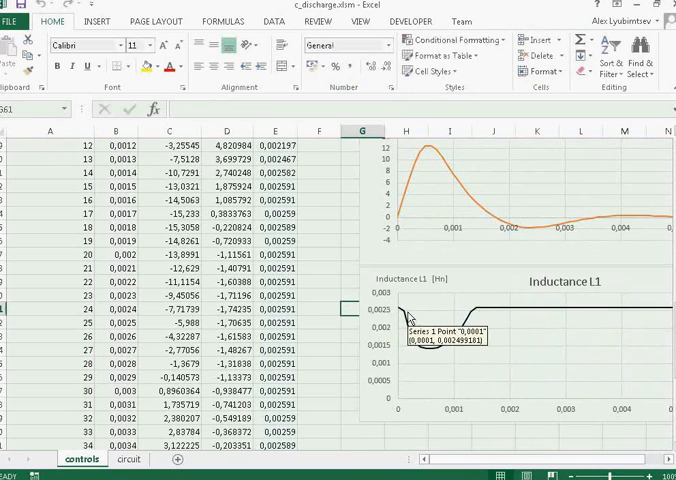
mouse_move(418, 345)
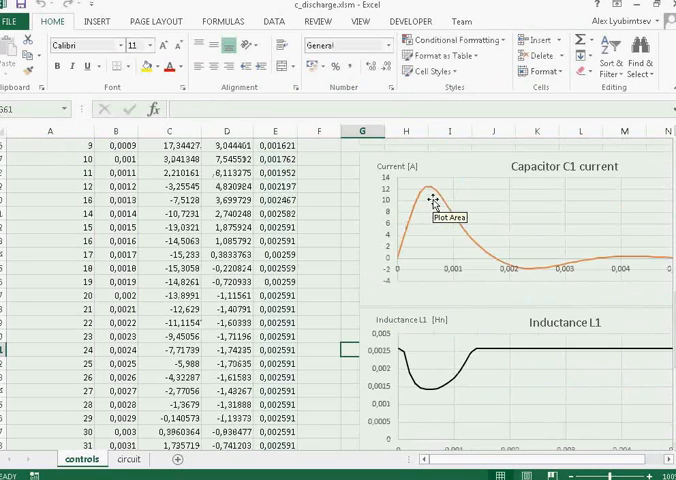
mouse_move(422, 263)
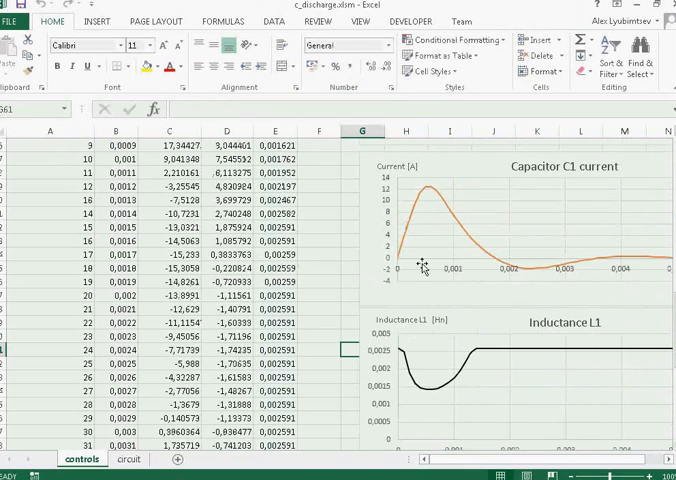
mouse_move(421, 385)
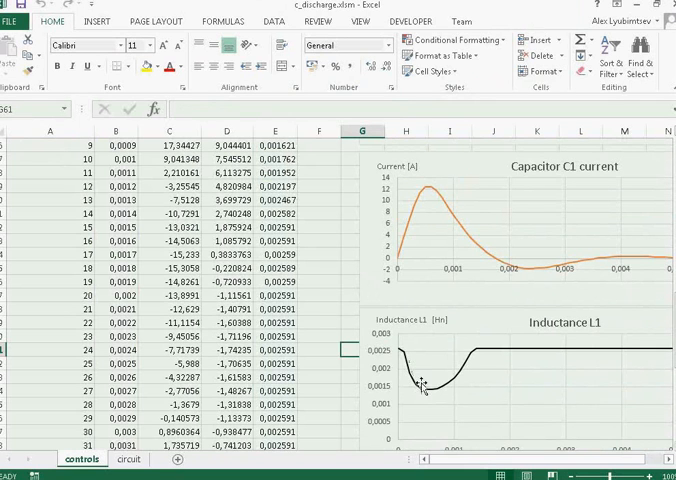
mouse_move(425, 390)
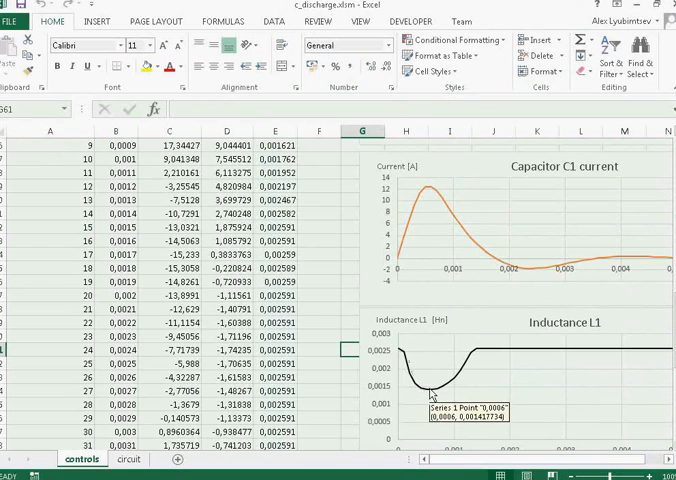